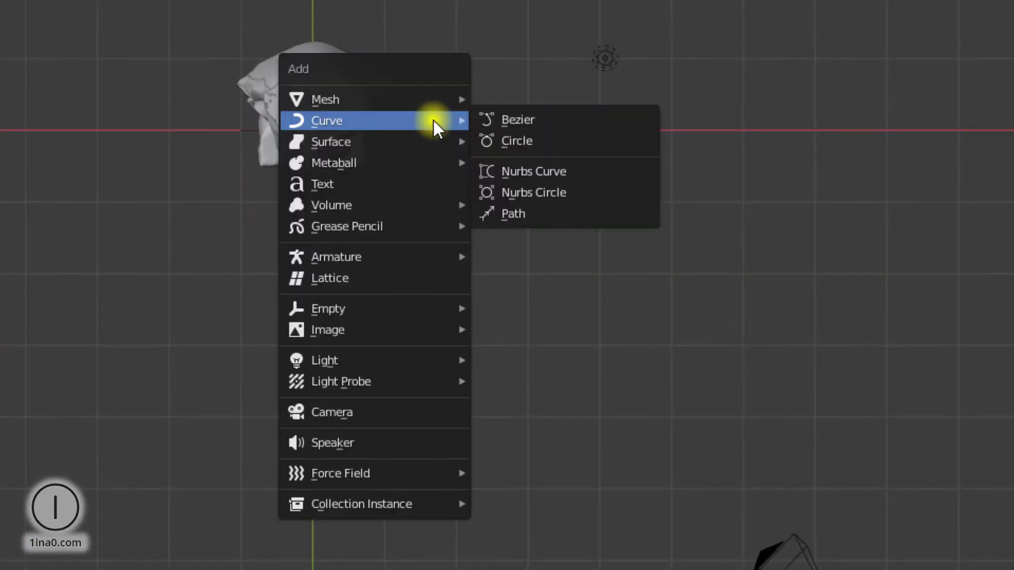
pyautogui.moveTo(531, 149)
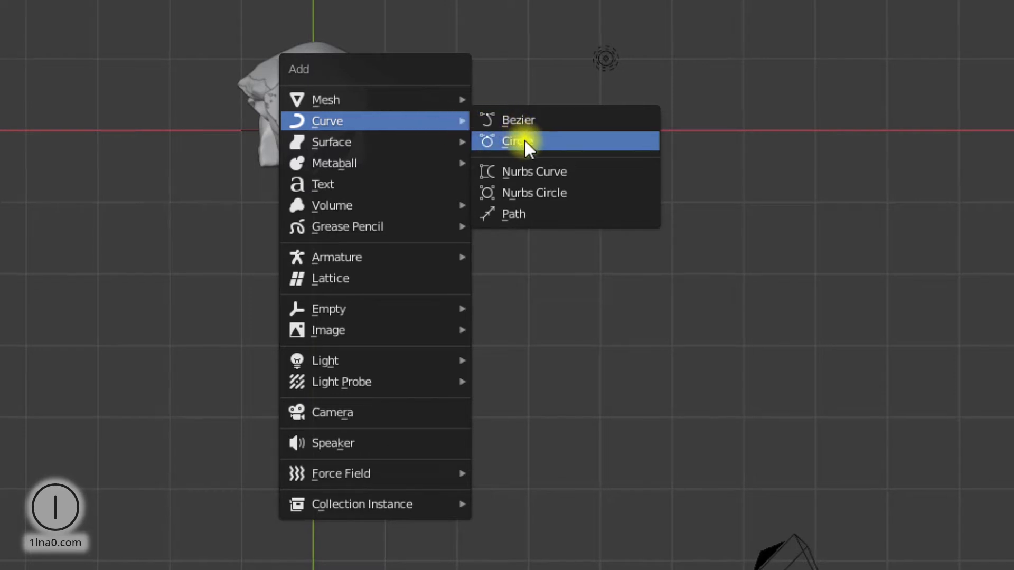
# Add a Bezier circle and scale it to about 8.3 so it encircles the head and camera
pyautogui.click(517, 141)
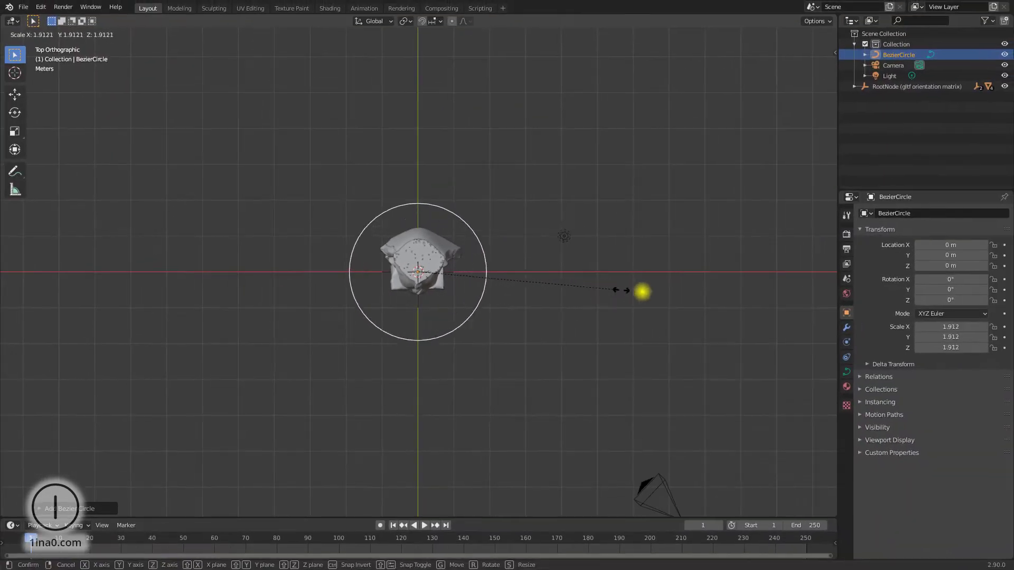
pyautogui.click(456, 302)
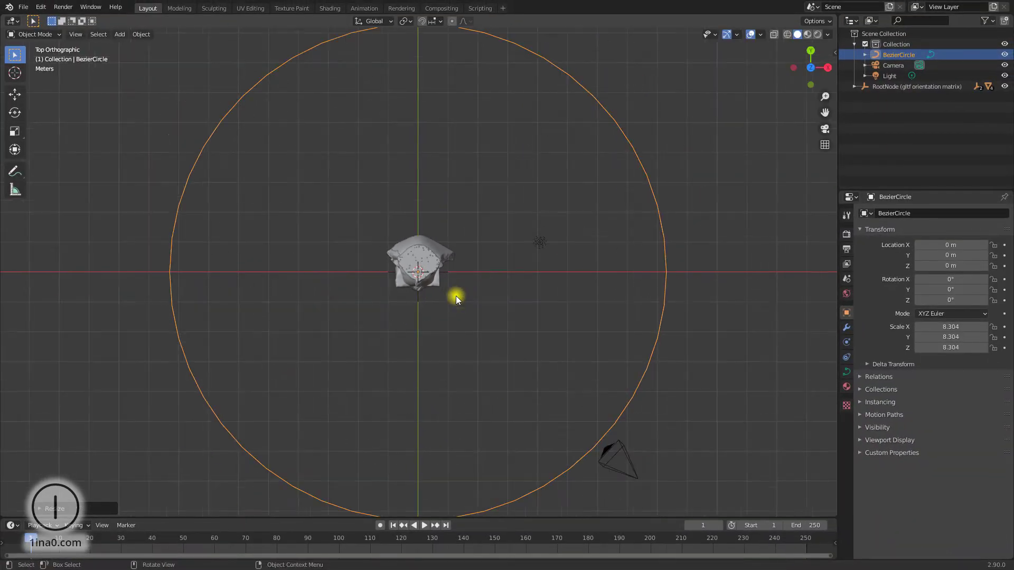
# Parent the camera to the BezierCircle with Follow Path
pyautogui.click(613, 466)
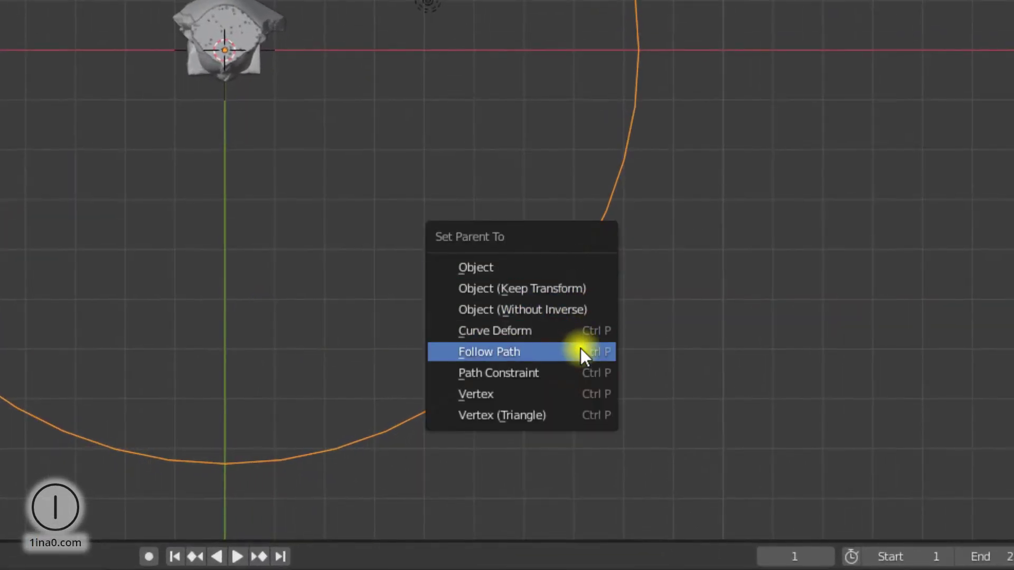
pyautogui.click(489, 351)
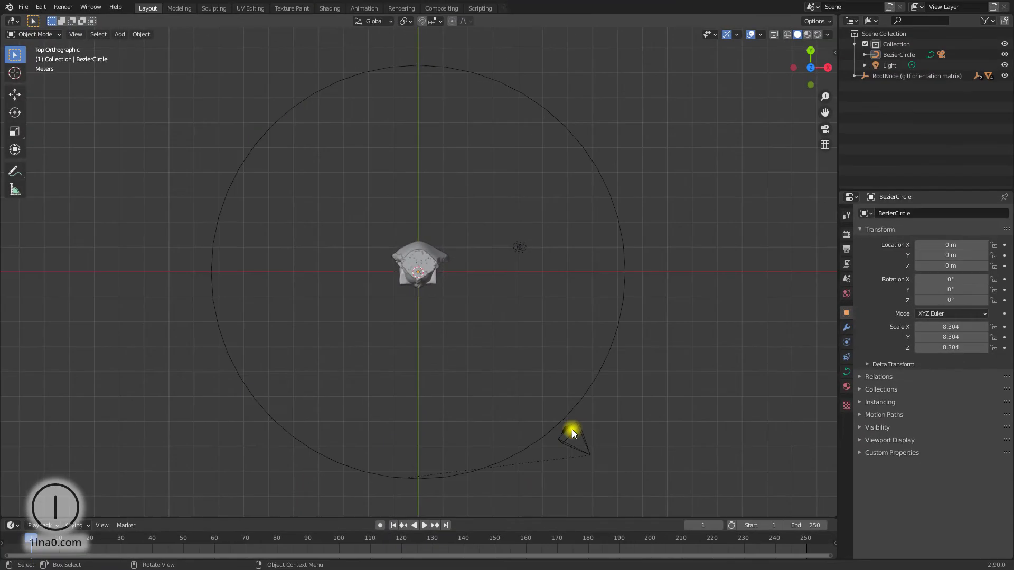
pyautogui.click(569, 431)
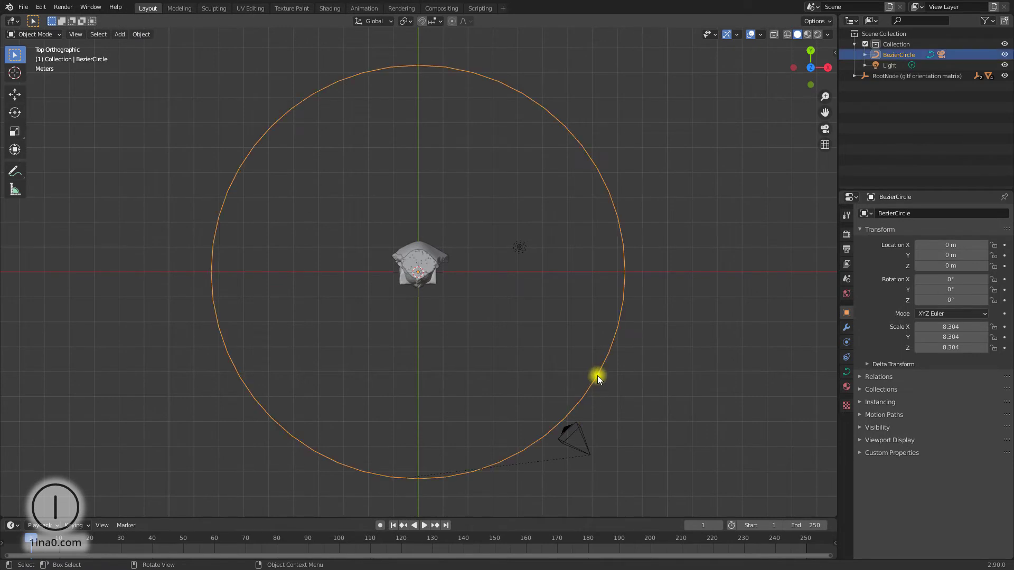
# Snap the 3D cursor to the circle's bottom points, then the camera to the cursor
pyautogui.press('Tab')
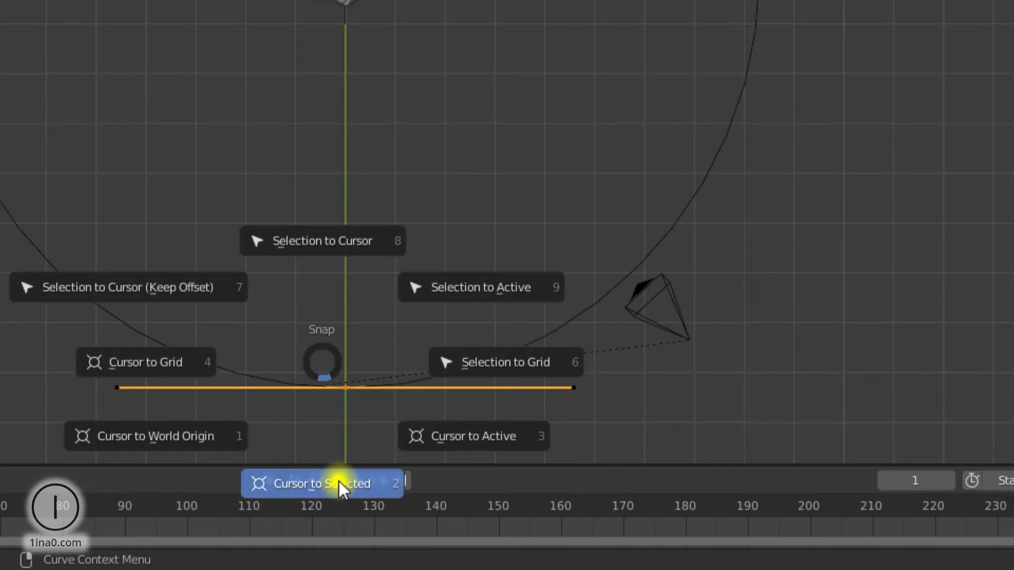
pyautogui.click(326, 484)
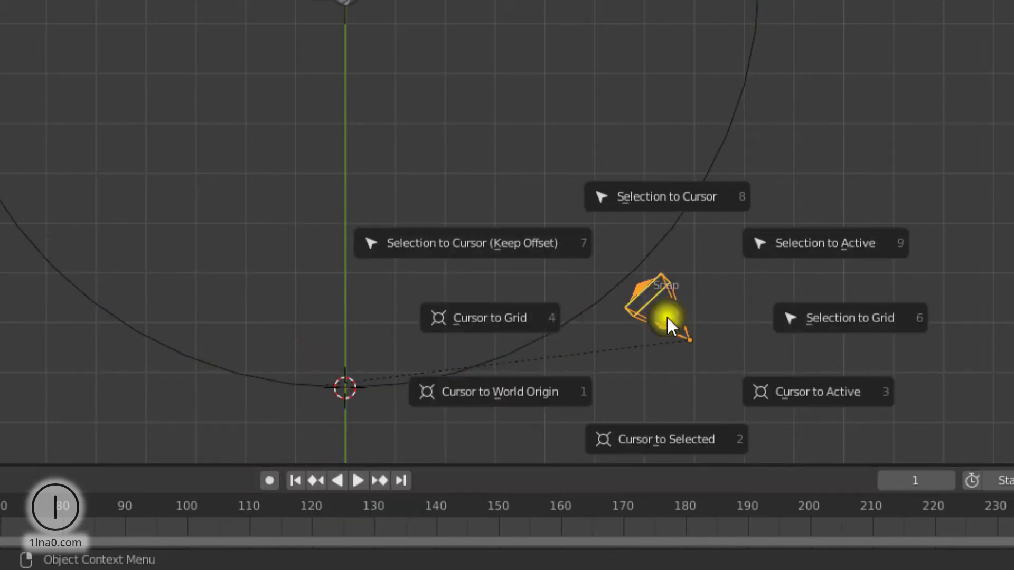
pyautogui.moveTo(673, 202)
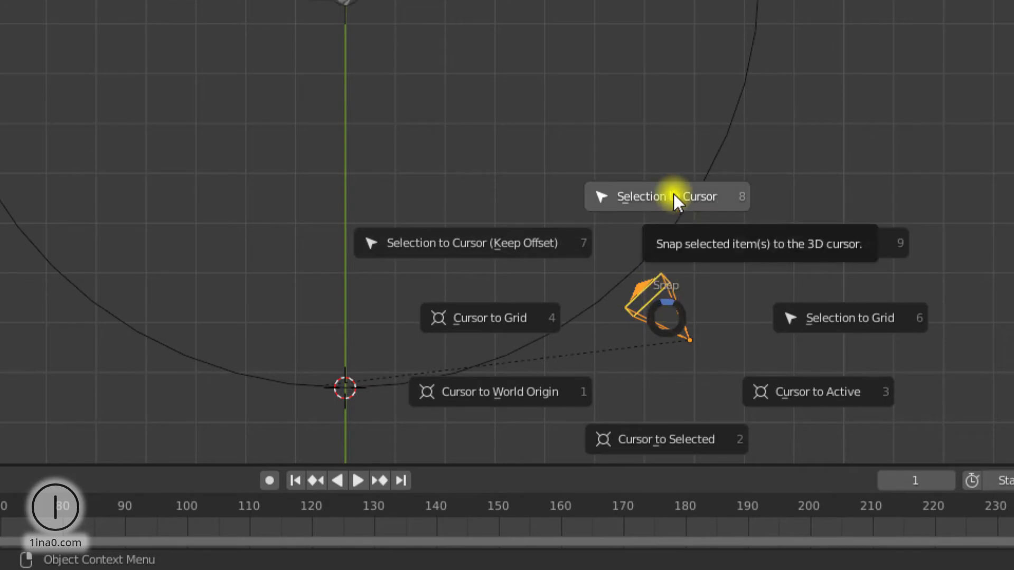
pyautogui.click(667, 197)
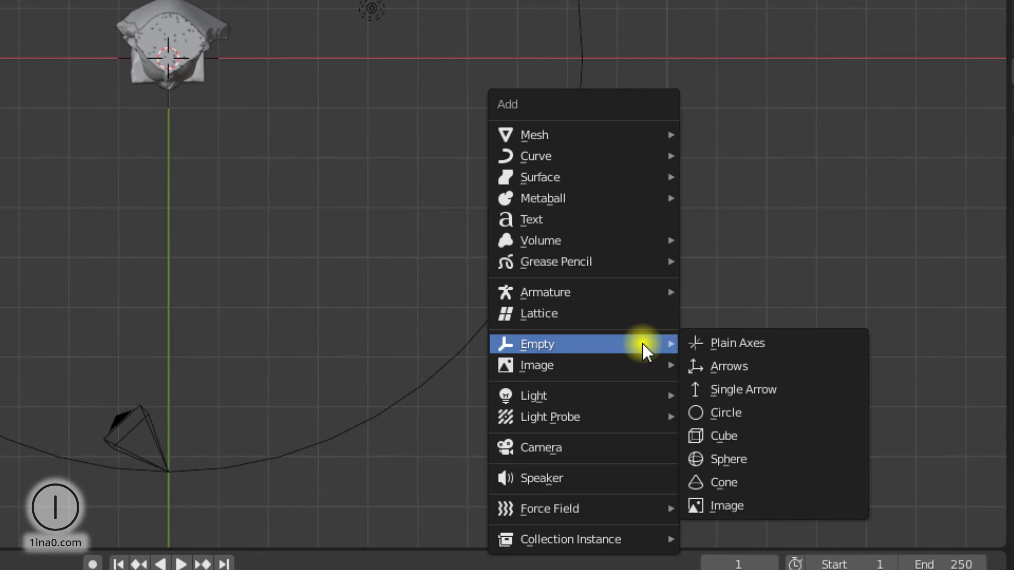
# Add a Plain Axes empty at the head model as the camera's aim target
pyautogui.click(737, 342)
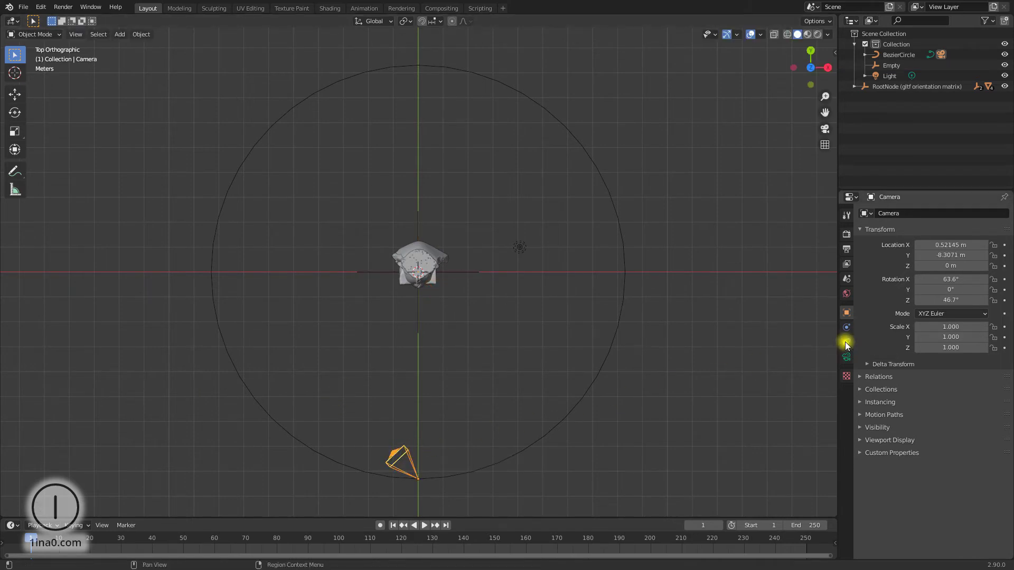
# Give the camera a Track To constraint with the Empty as its target
pyautogui.click(846, 342)
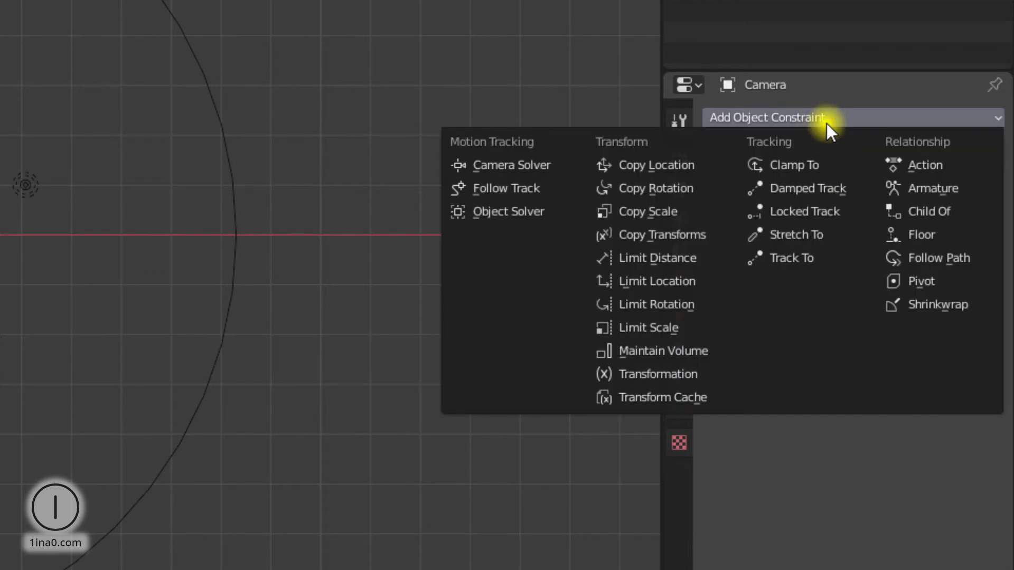
pyautogui.moveTo(804, 258)
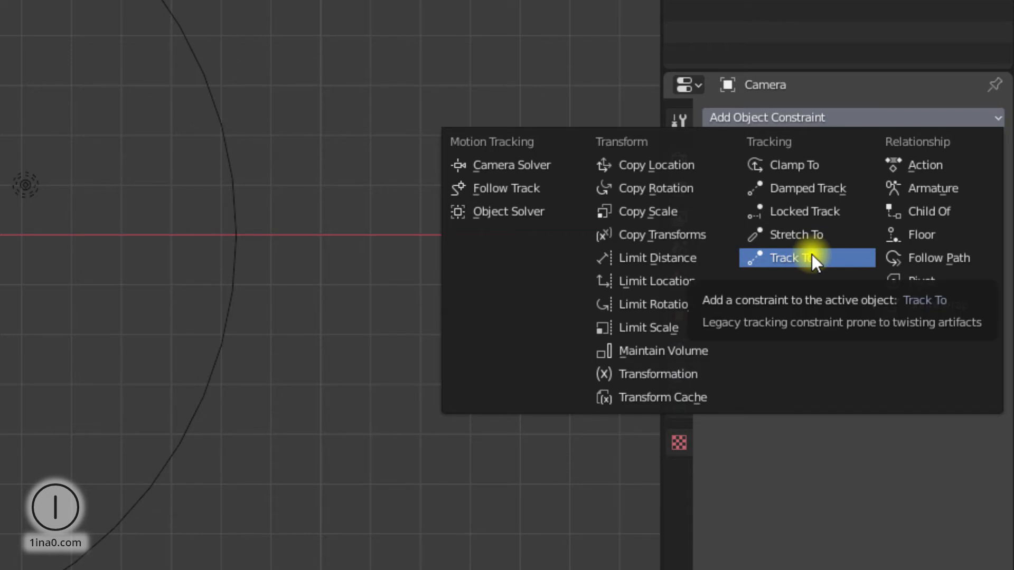
pyautogui.click(792, 257)
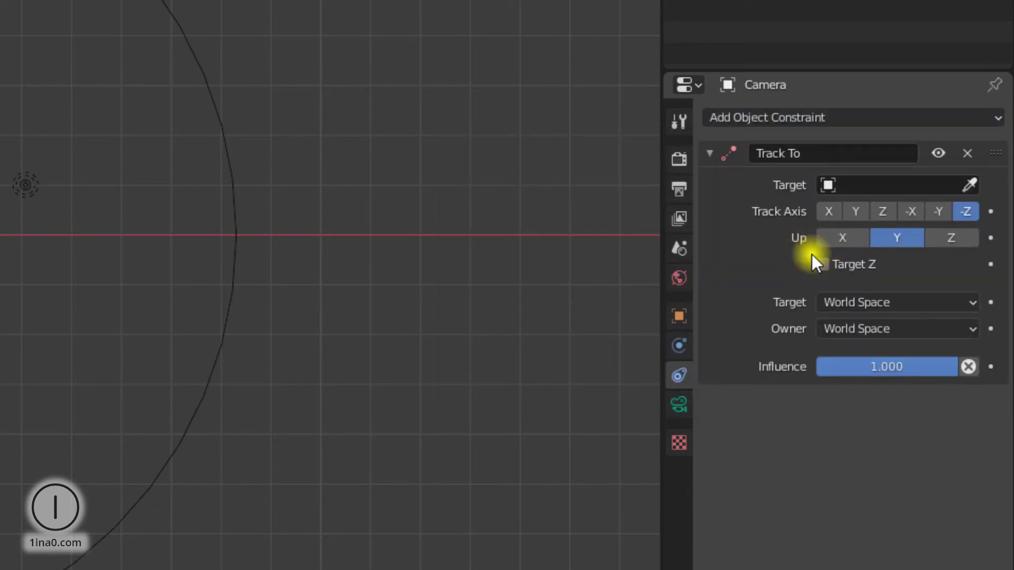
pyautogui.click(898, 185)
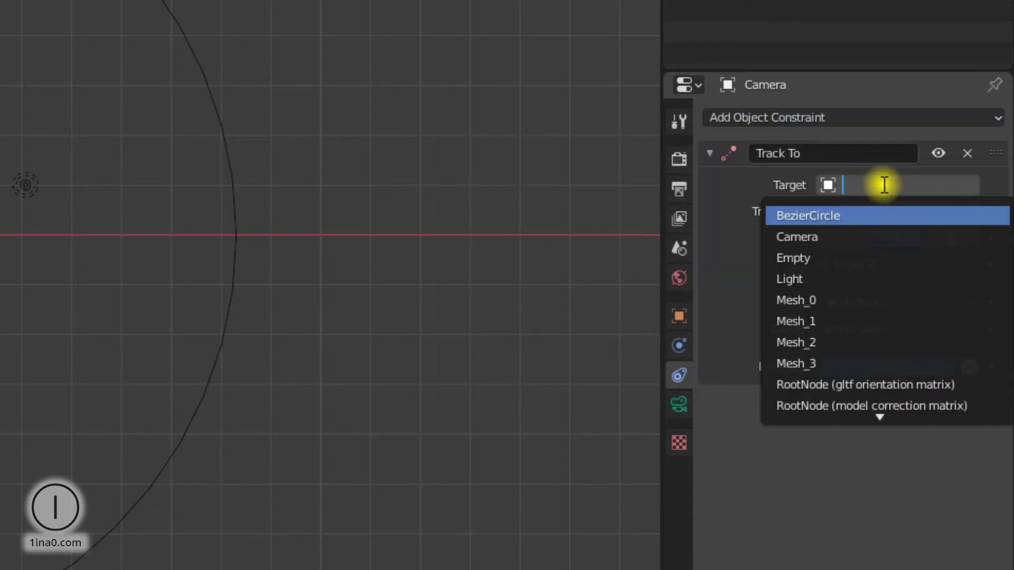
pyautogui.moveTo(862, 258)
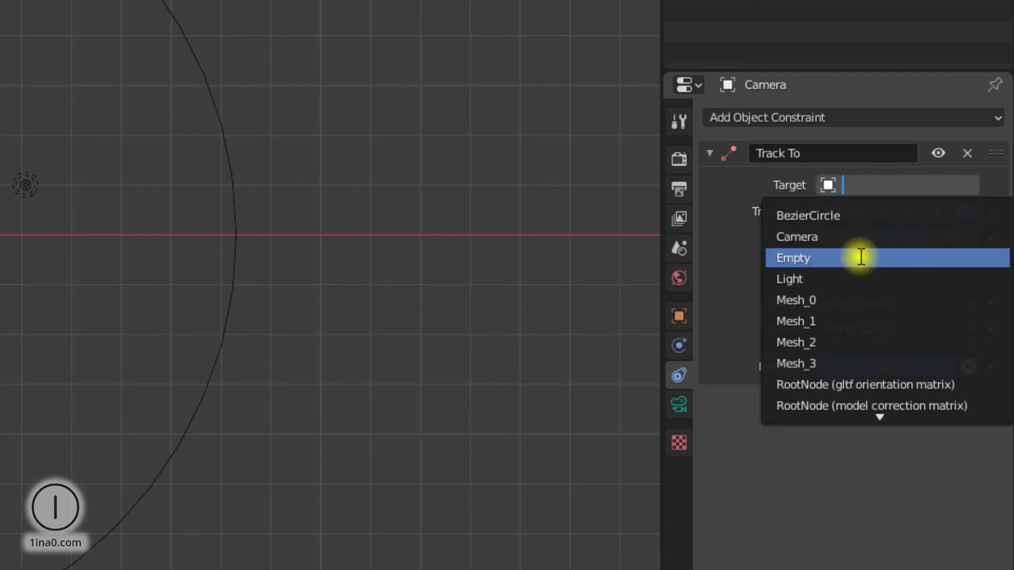
pyautogui.click(792, 258)
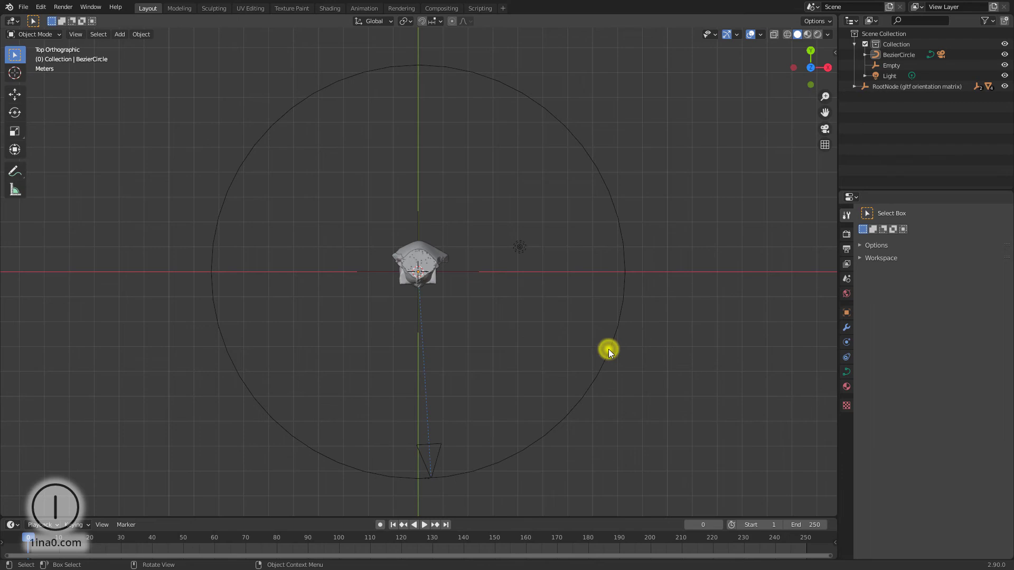
# Set the BezierCircle's Path Animation Frames to 250
pyautogui.click(608, 353)
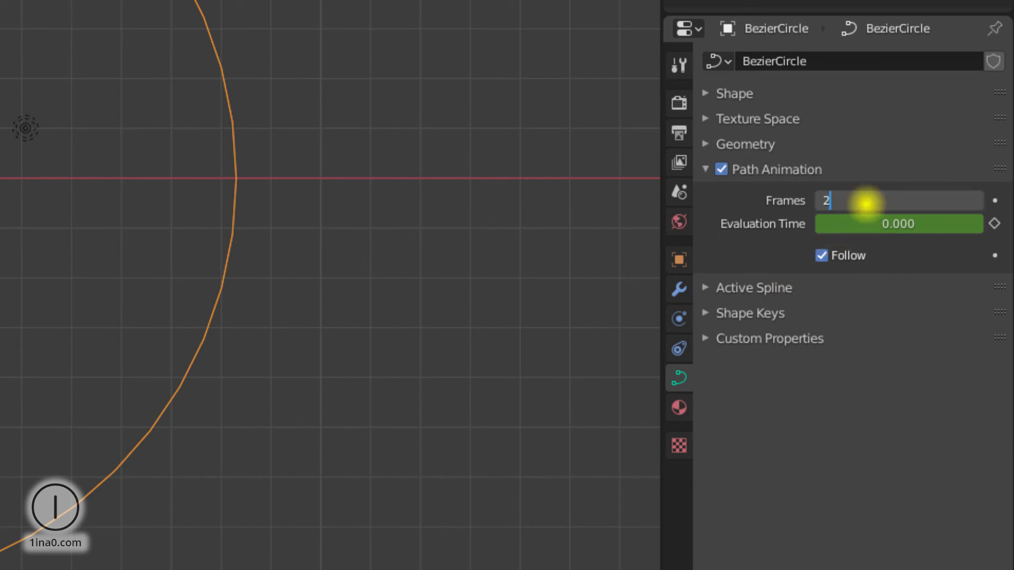
pyautogui.write('250')
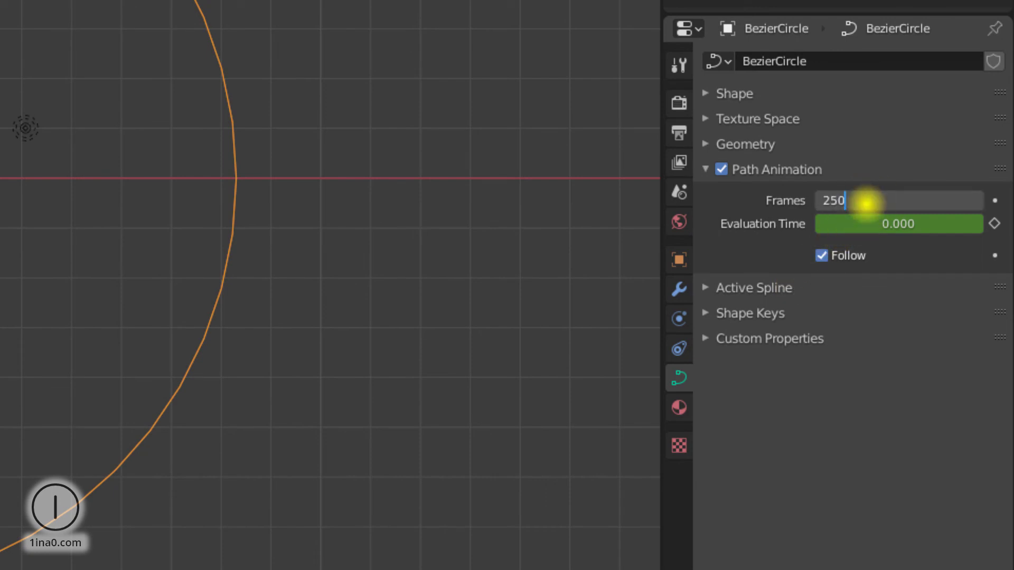